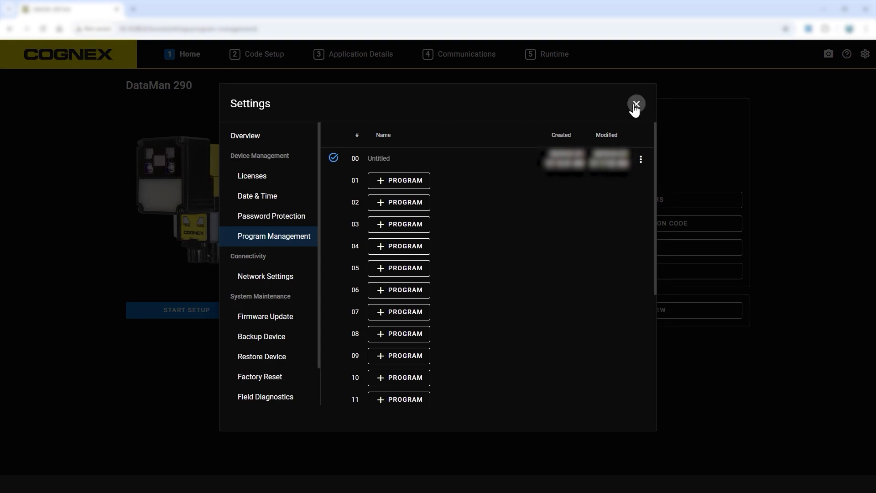
# - Close the device Settings dialog and start Code Setup at the Positioning step
pyautogui.click(636, 105)
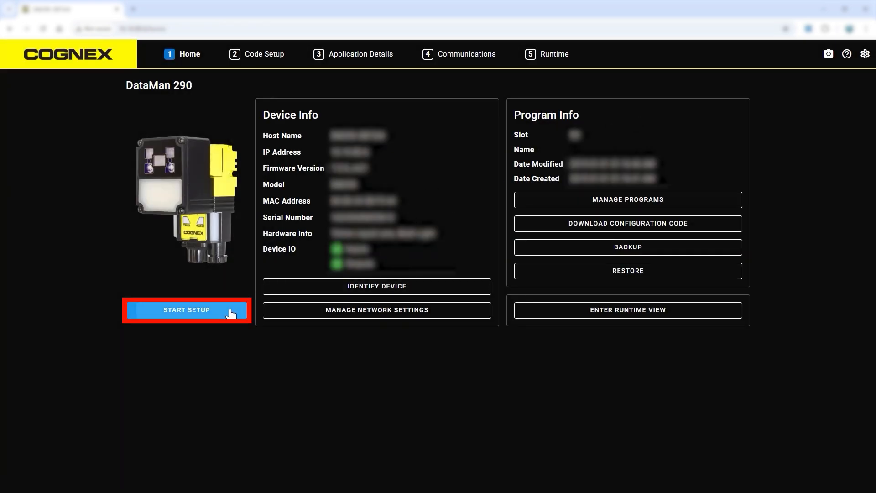
pyautogui.click(186, 311)
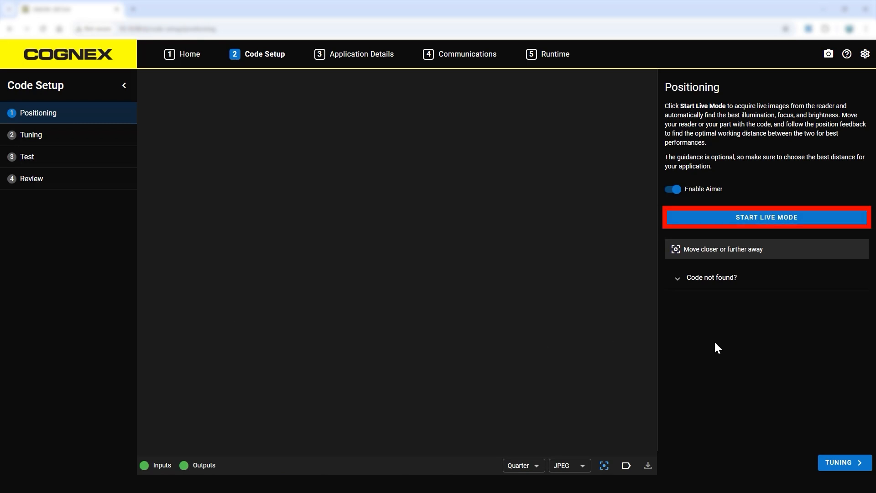
# - Run live mode until the Data Matrix code reaches optimal position, then go to Tuning
pyautogui.click(766, 217)
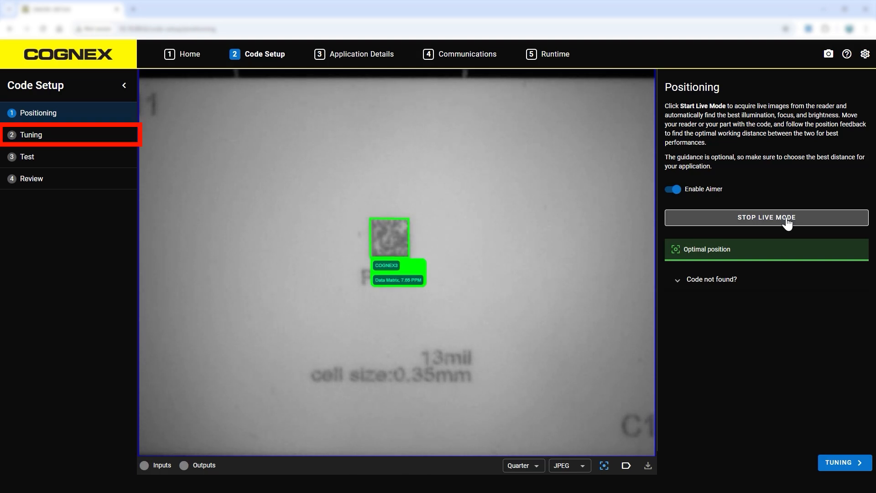
pyautogui.click(766, 217)
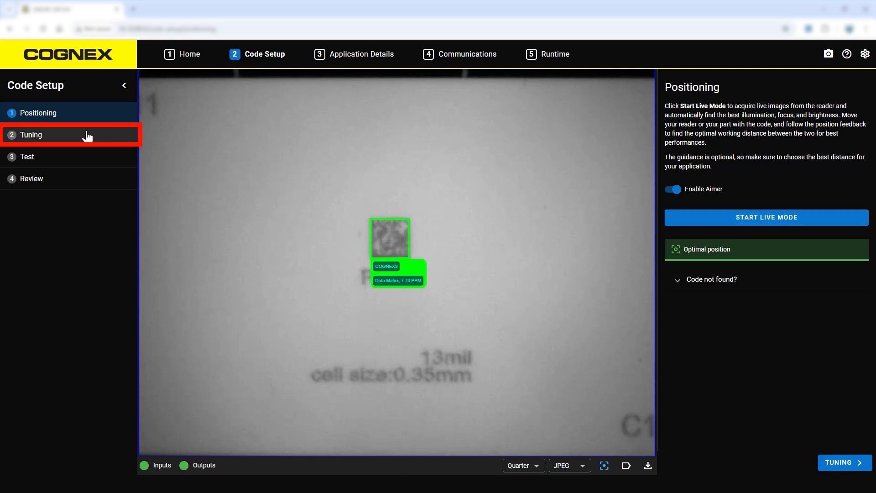
pyautogui.click(32, 135)
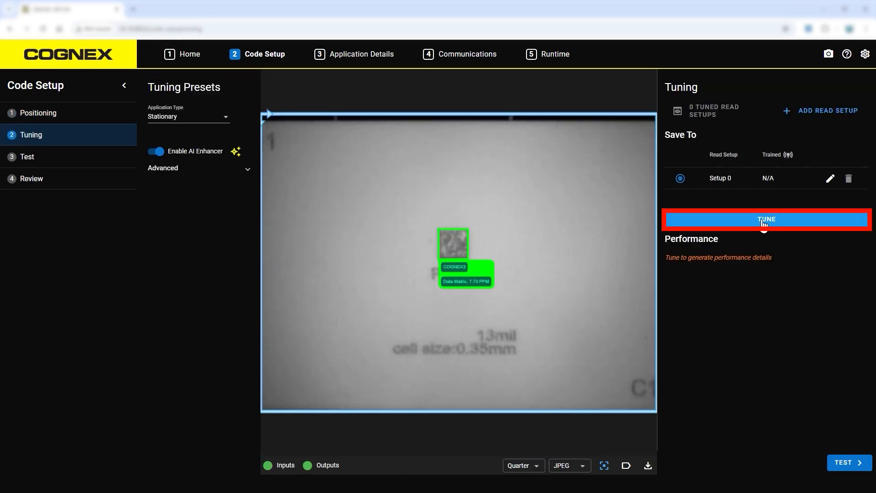
# - Tune Setup 0 on the Data Matrix code and apply the Direct Light option
pyautogui.click(767, 220)
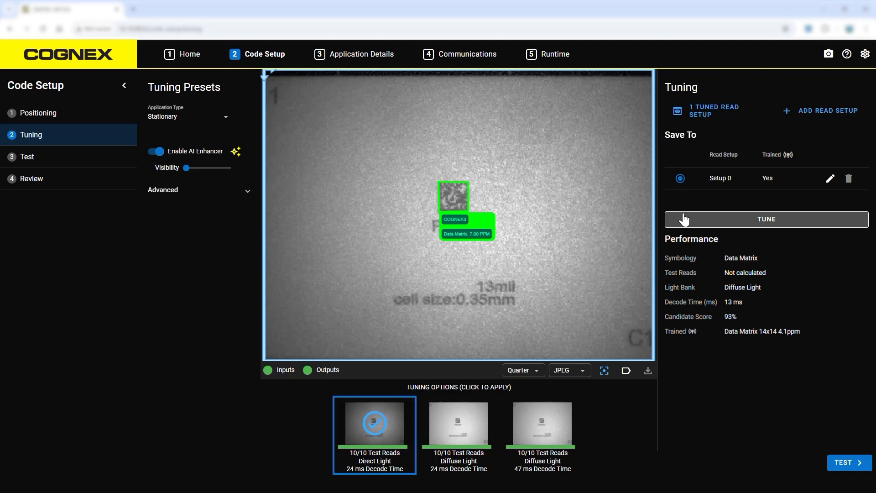
pyautogui.click(458, 421)
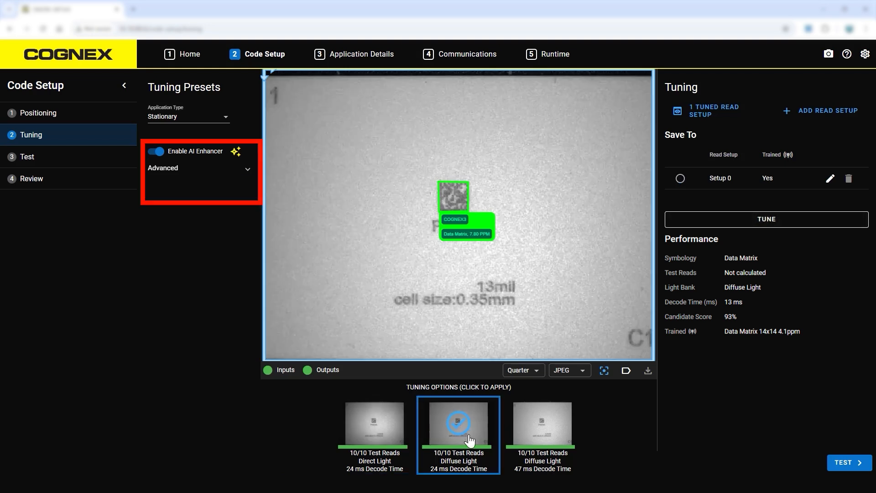
pyautogui.click(680, 178)
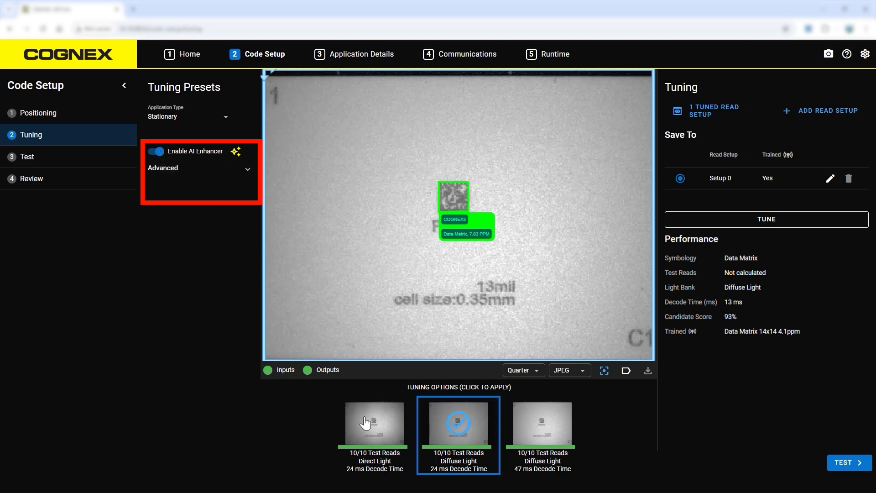
pyautogui.click(374, 422)
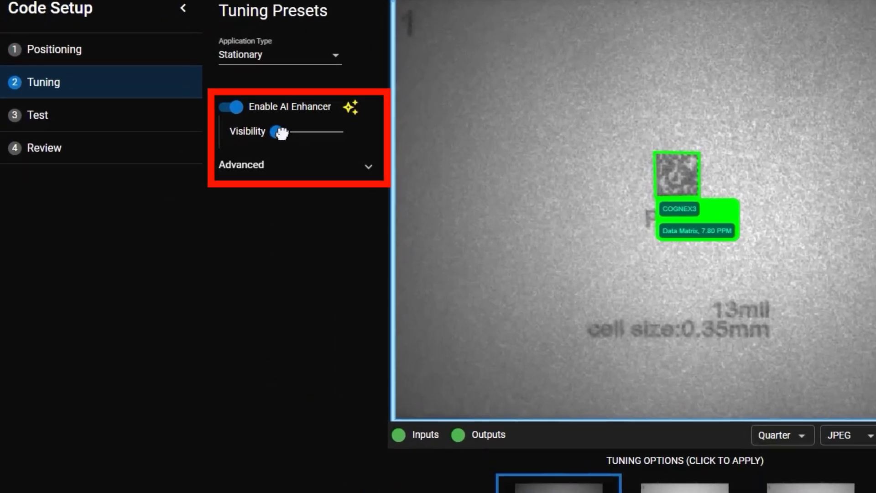
# - Set the AI Enhancer visibility slider to about two thirds
pyautogui.moveTo(278, 131); pyautogui.dragTo(329, 133)
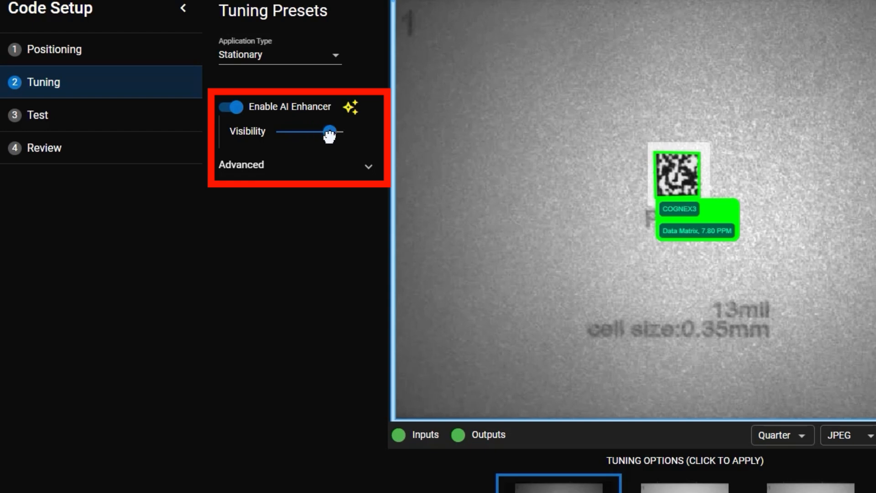
pyautogui.moveTo(327, 132); pyautogui.dragTo(302, 133)
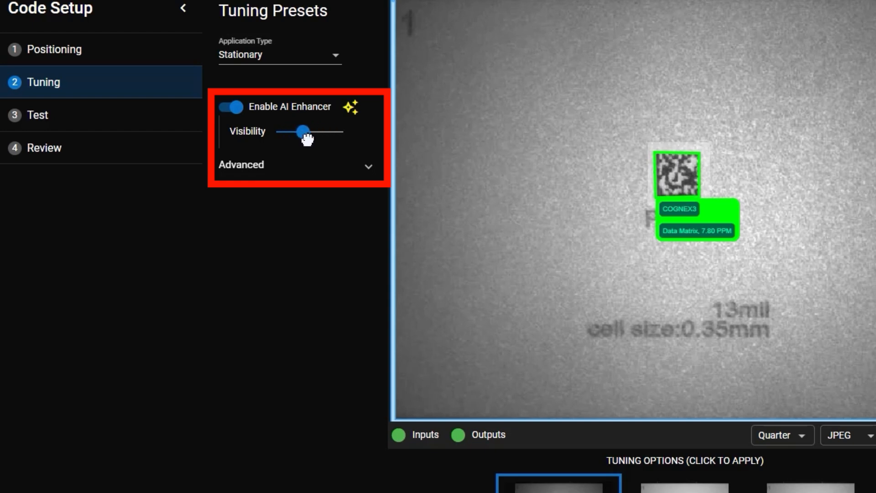
pyautogui.moveTo(302, 132); pyautogui.dragTo(317, 132)
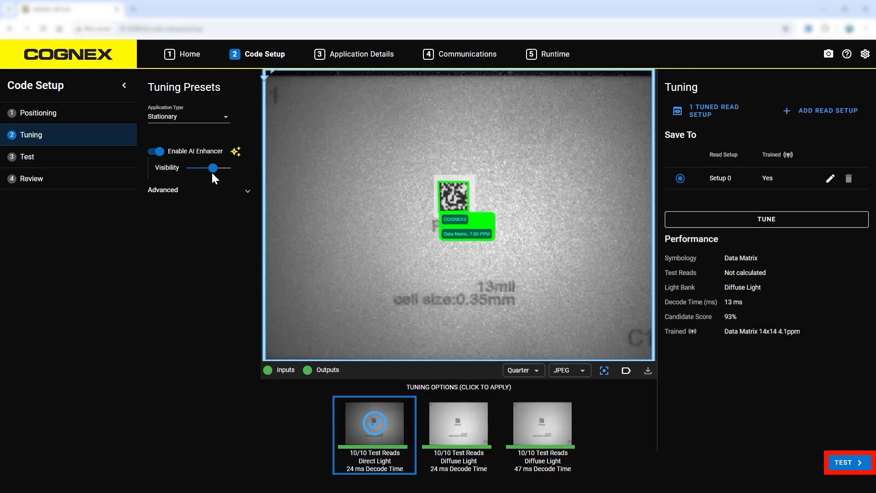
pyautogui.moveTo(849, 462)
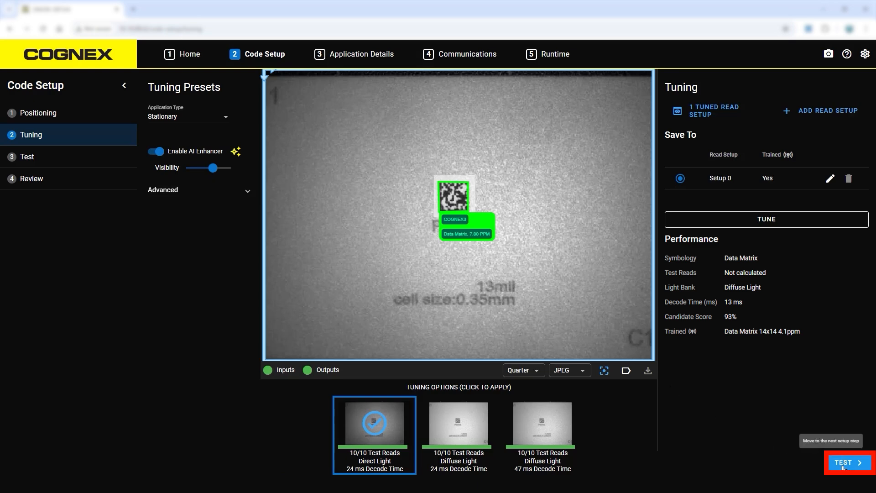
# - Test the tuned setup at a 100% read rate, review it, and reach Trigger Settings
pyautogui.click(846, 462)
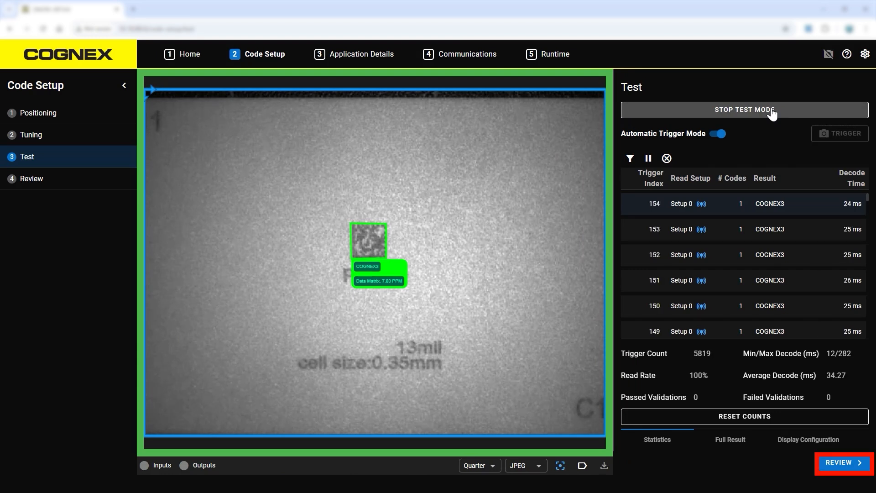
pyautogui.click(744, 110)
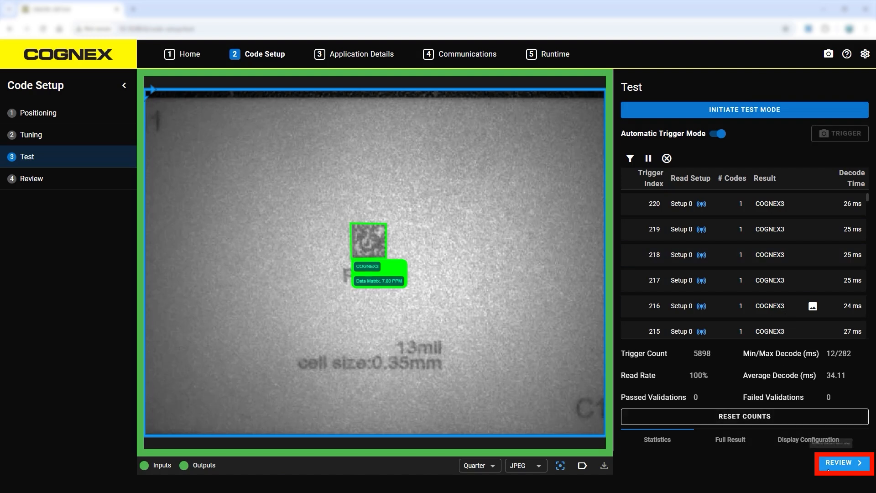
pyautogui.click(841, 462)
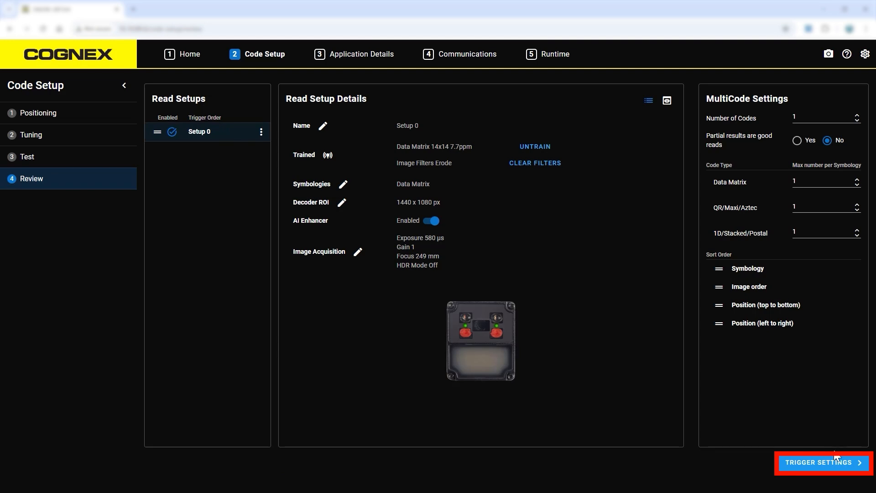
pyautogui.click(822, 463)
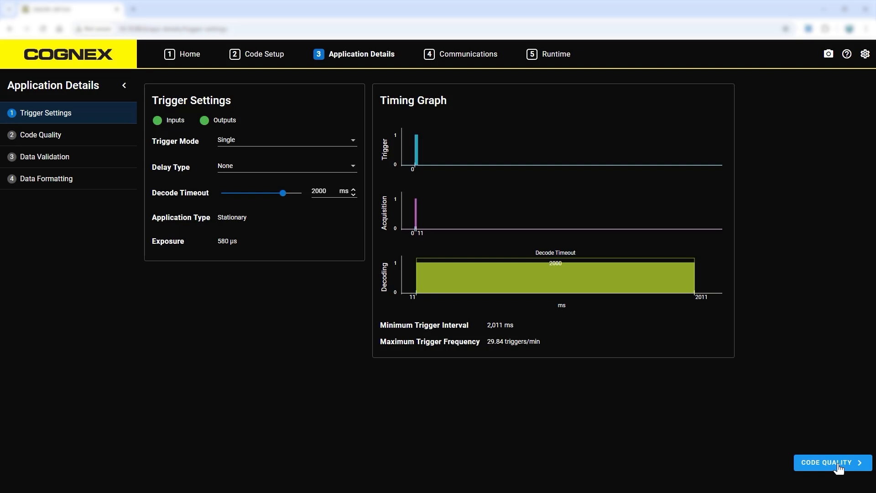
# - Keep Self trigger mode at a 200 ms interval and continue through Code Quality
pyautogui.click(284, 140)
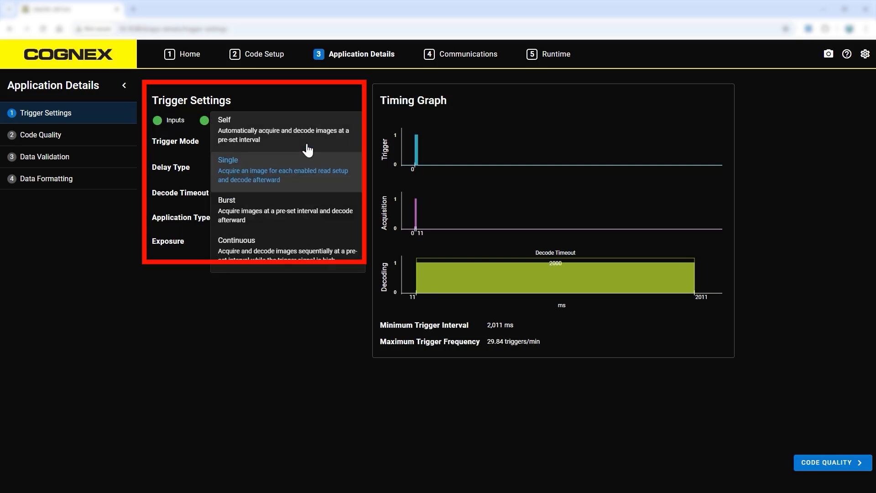
pyautogui.click(223, 119)
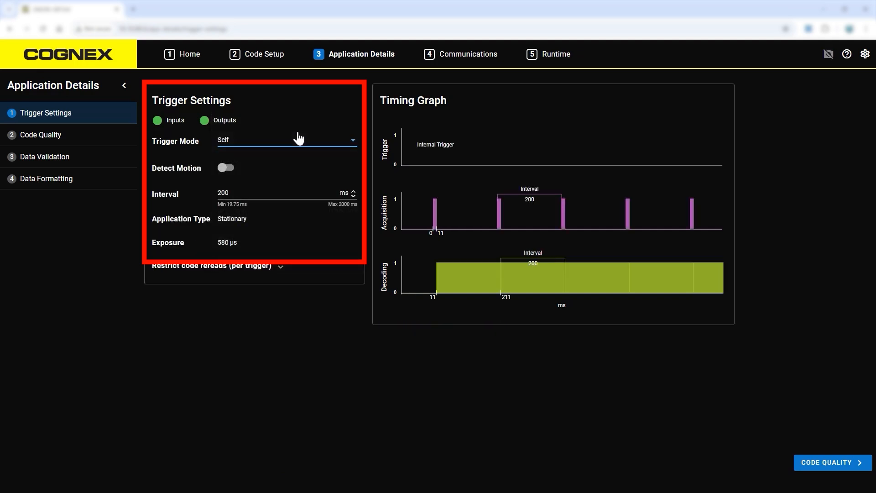
pyautogui.click(251, 193)
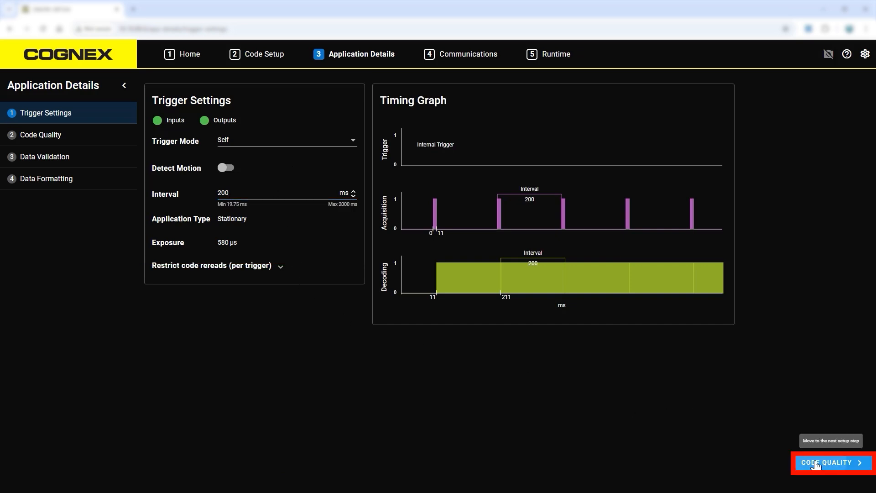
pyautogui.click(829, 463)
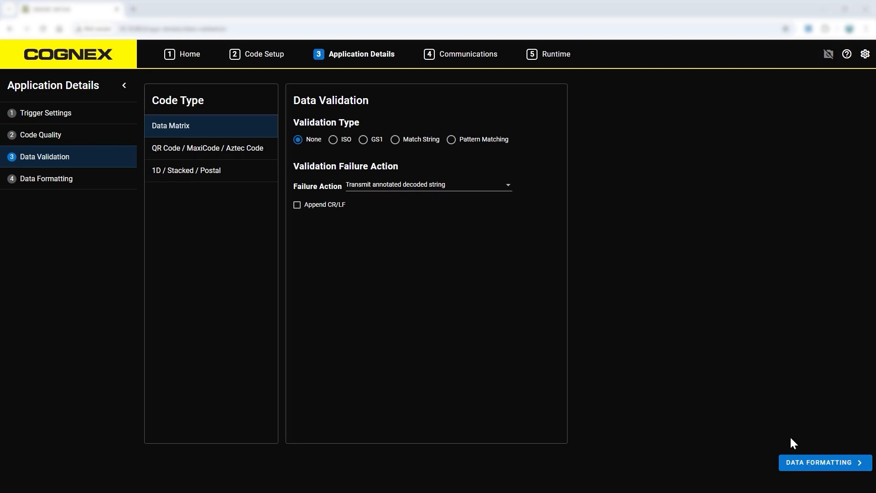
pyautogui.moveTo(809, 462)
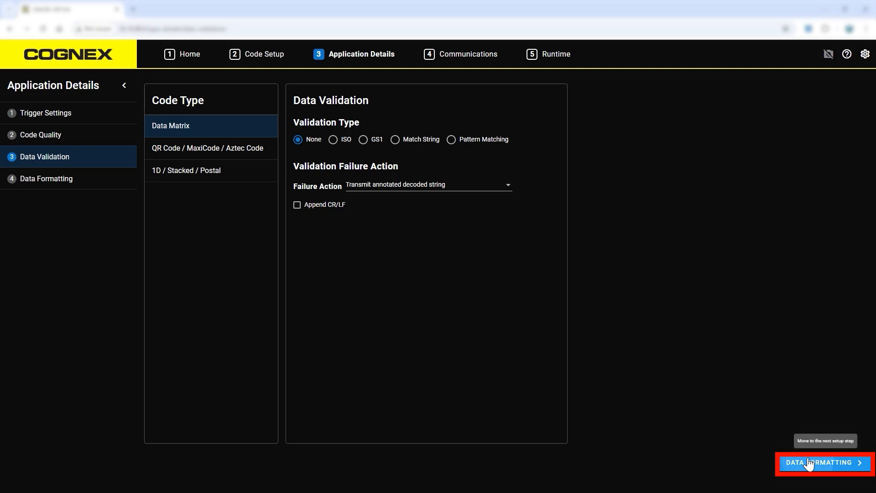
# - Append the Symbology data result and add * leading and trailing characters
pyautogui.click(824, 463)
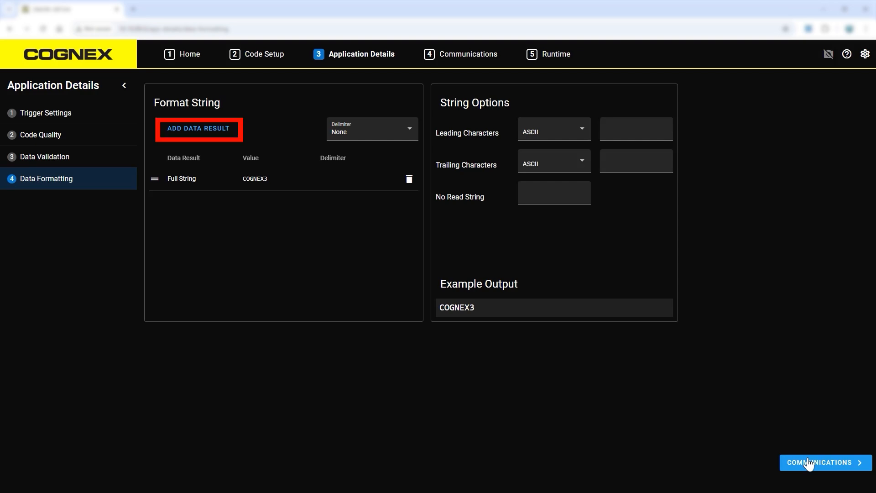
pyautogui.moveTo(783, 456)
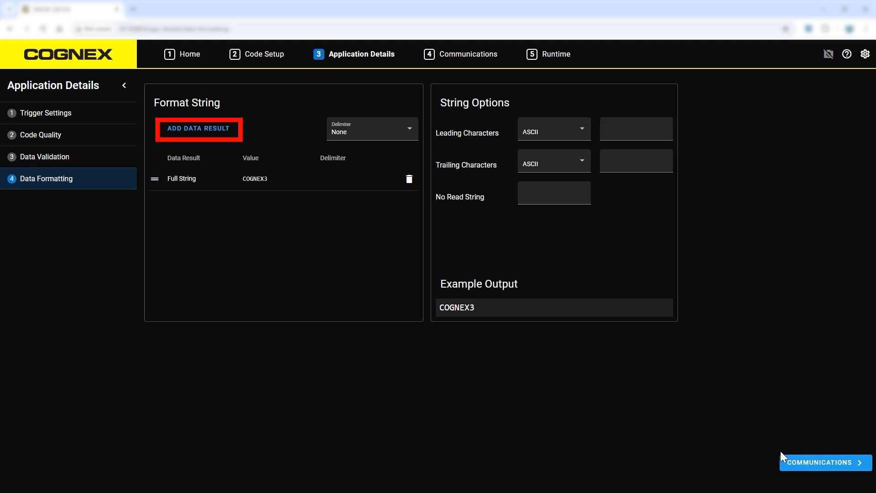
pyautogui.click(198, 128)
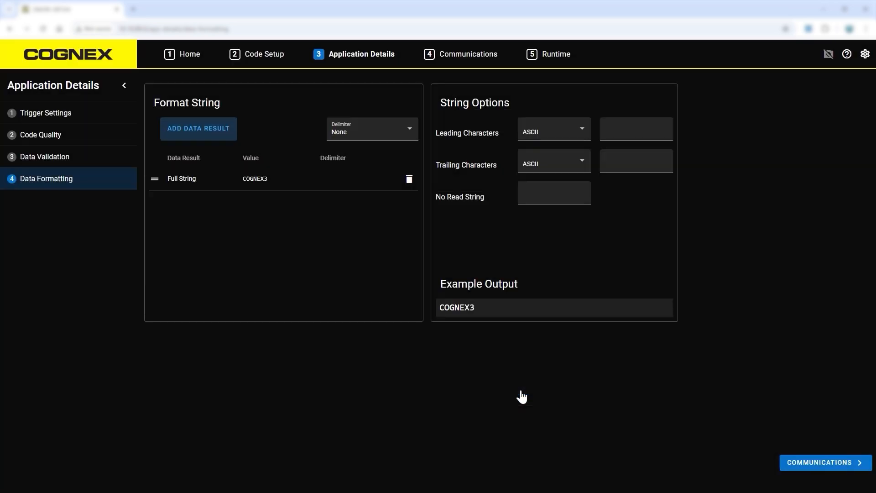
pyautogui.click(198, 128)
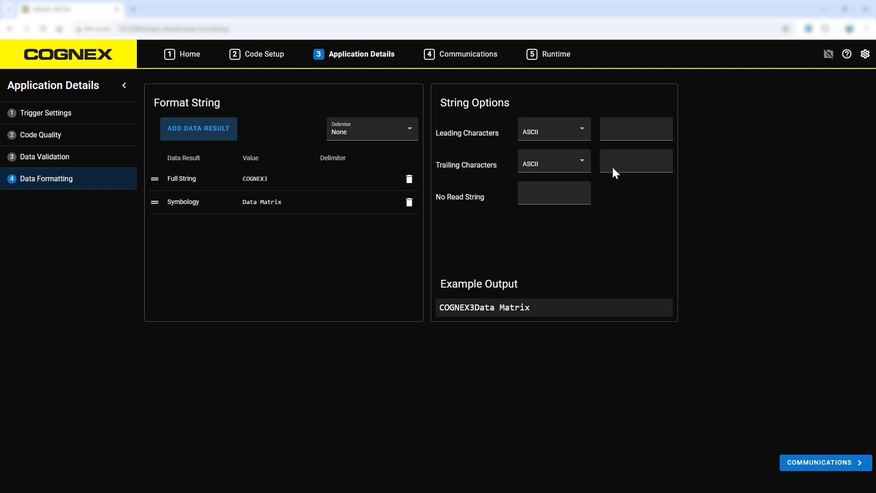
pyautogui.click(635, 128)
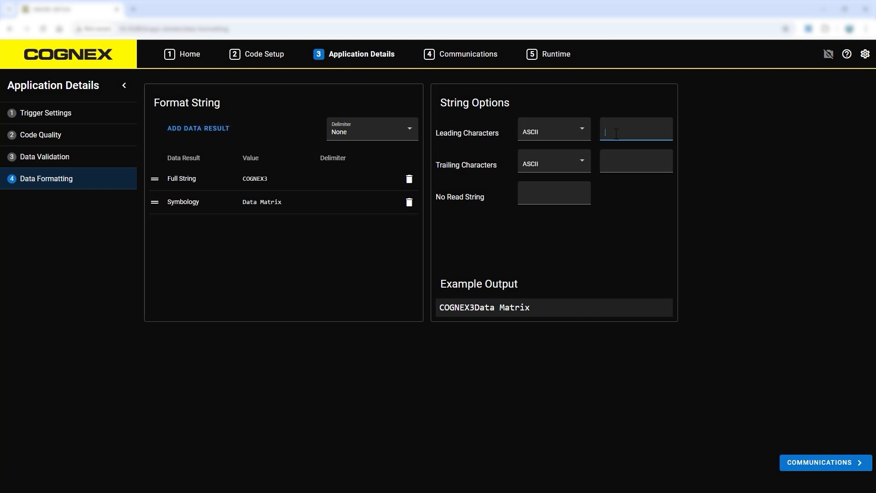
pyautogui.write('*')
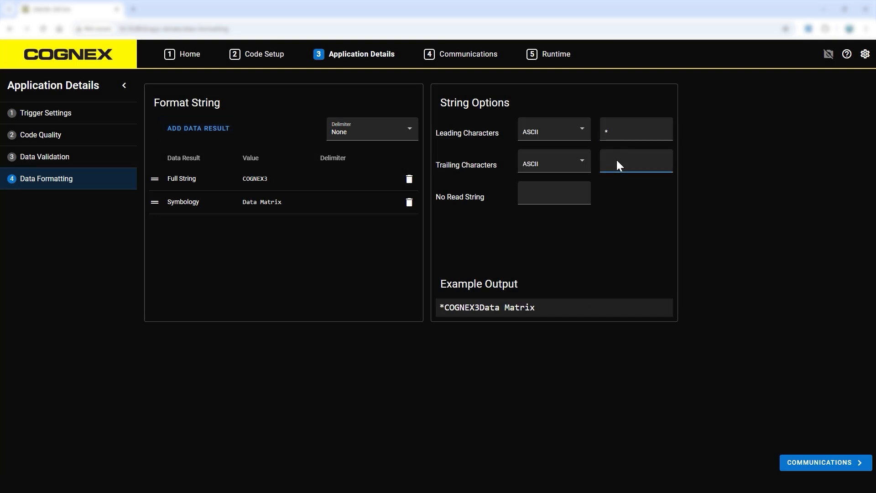
pyautogui.write('*')
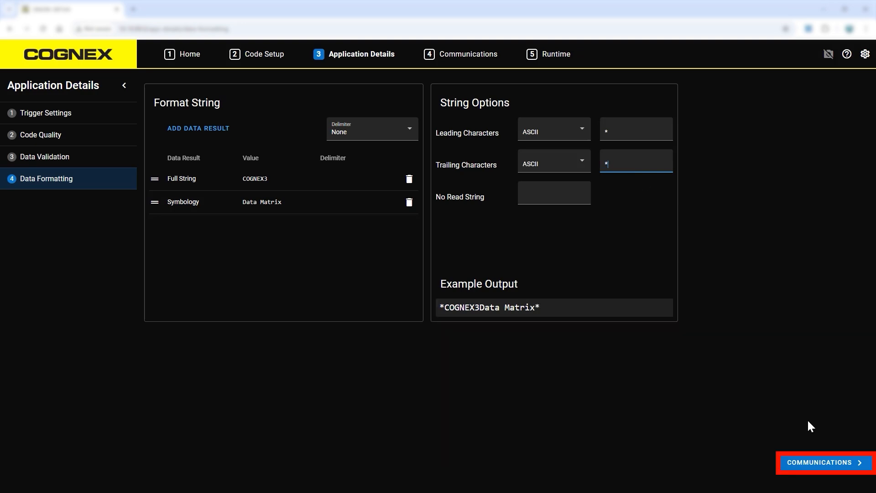
# - Step through Communications, Inputs and Outputs unchanged to File Transfer (FTP, result.txt)
pyautogui.click(822, 462)
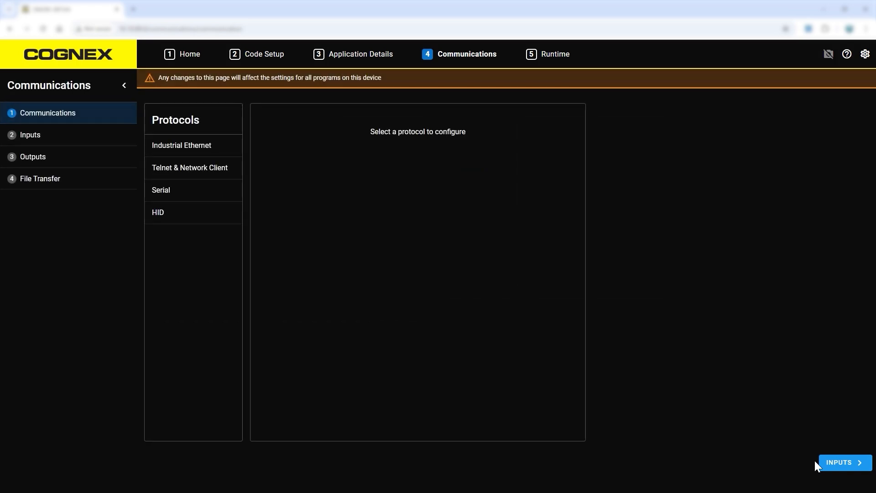
pyautogui.click(844, 462)
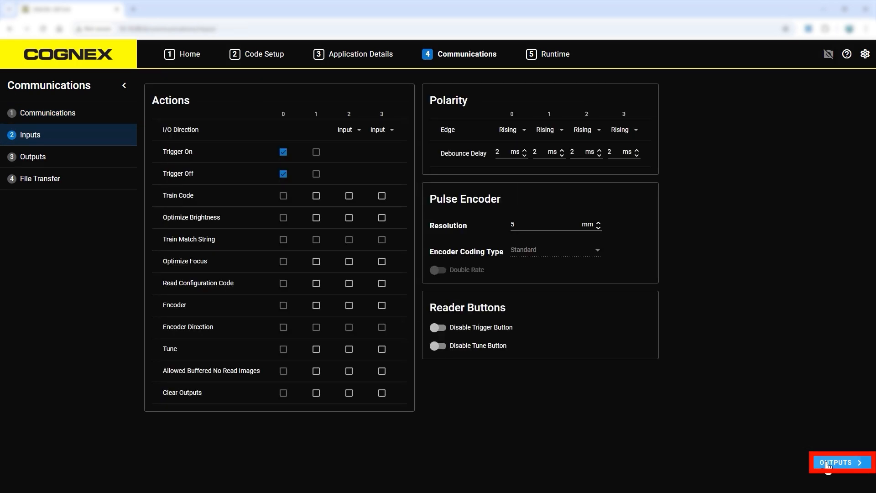
pyautogui.click(837, 462)
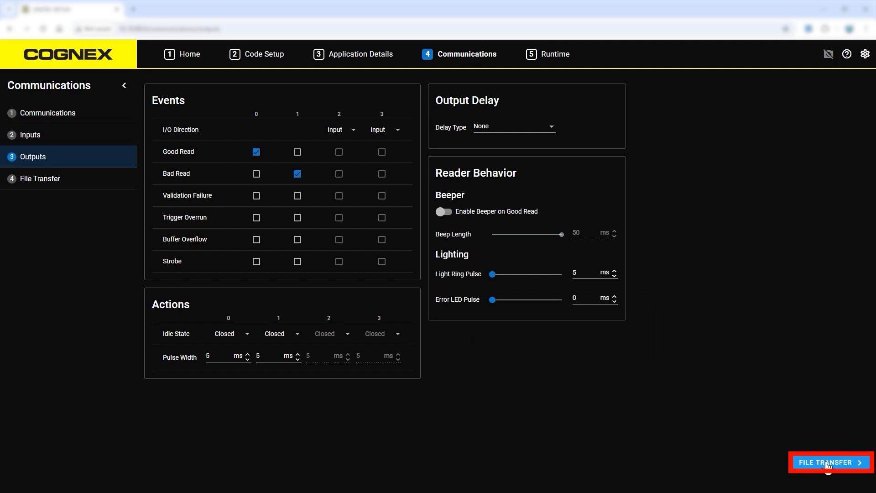
pyautogui.click(829, 462)
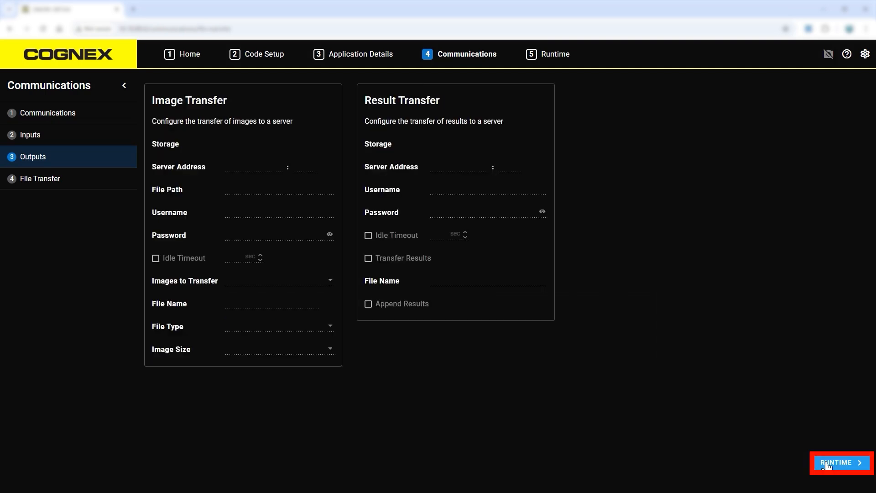
pyautogui.click(39, 179)
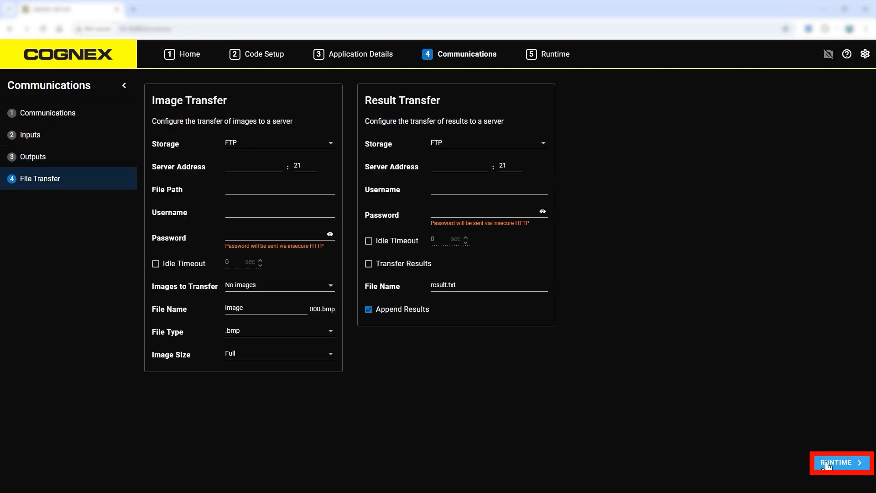
# - Verify runtime reads *COGNEX3Data Matrix* at 100% over 766 triggers, then exit to Home
pyautogui.click(840, 463)
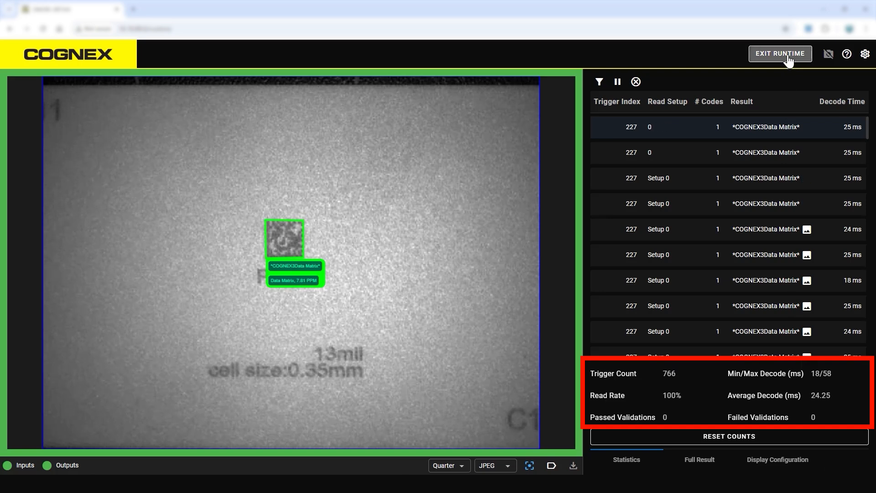
pyautogui.click(779, 54)
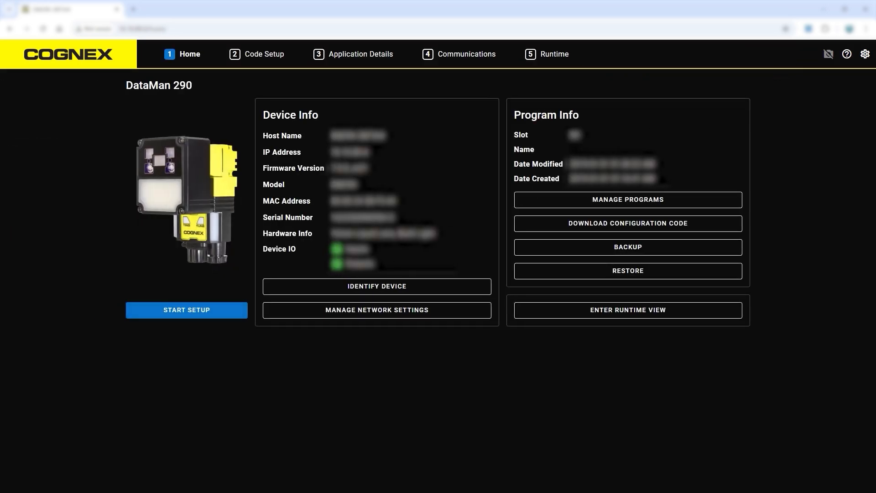